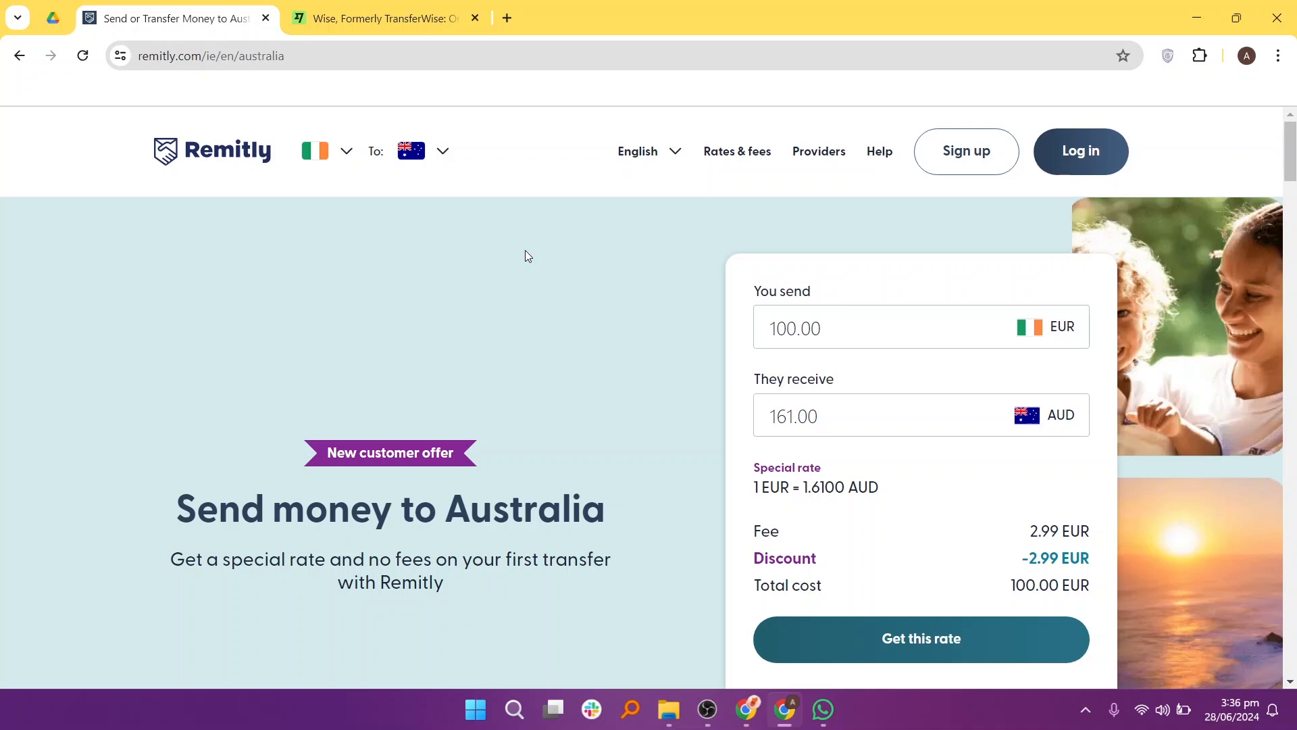
pyautogui.moveTo(387, 406)
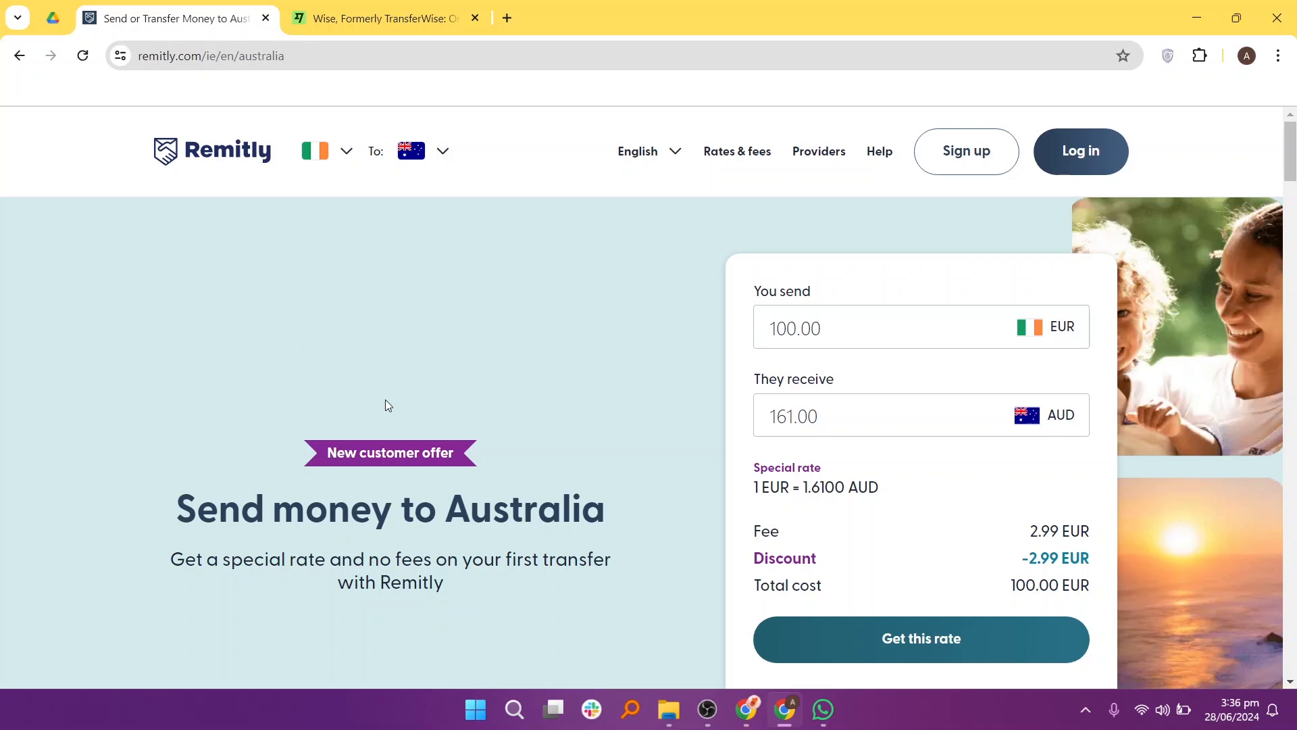
pyautogui.moveTo(535, 520)
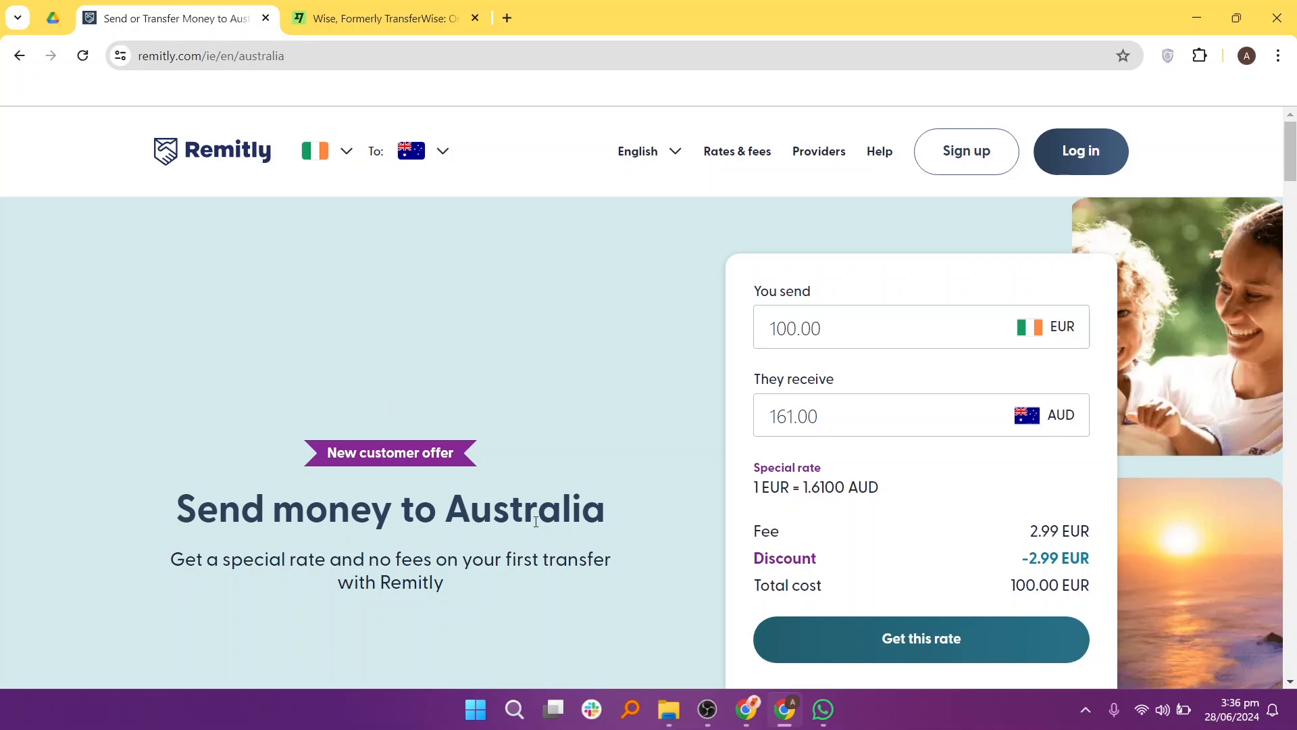
# Step: Scroll Remitly's Australia page past trust features, cash pickup and delivery partners
pyautogui.scroll(-3)
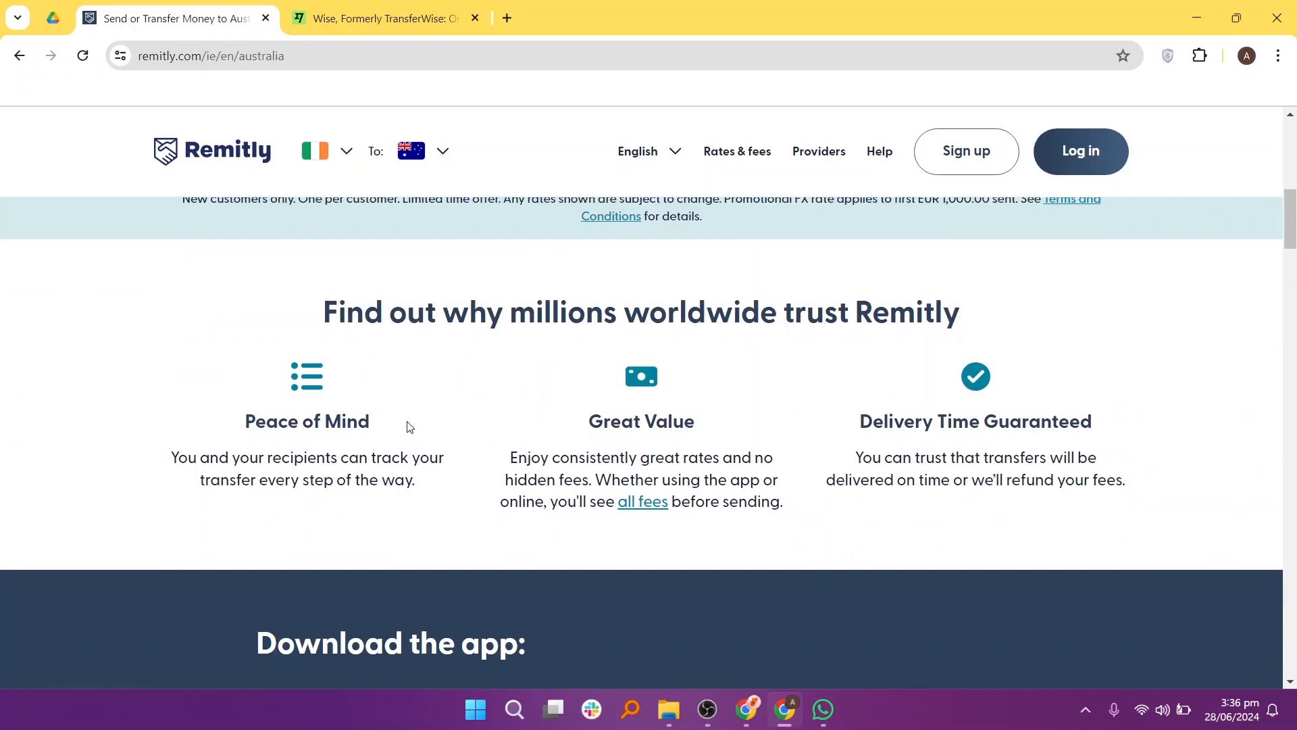
pyautogui.moveTo(667, 347)
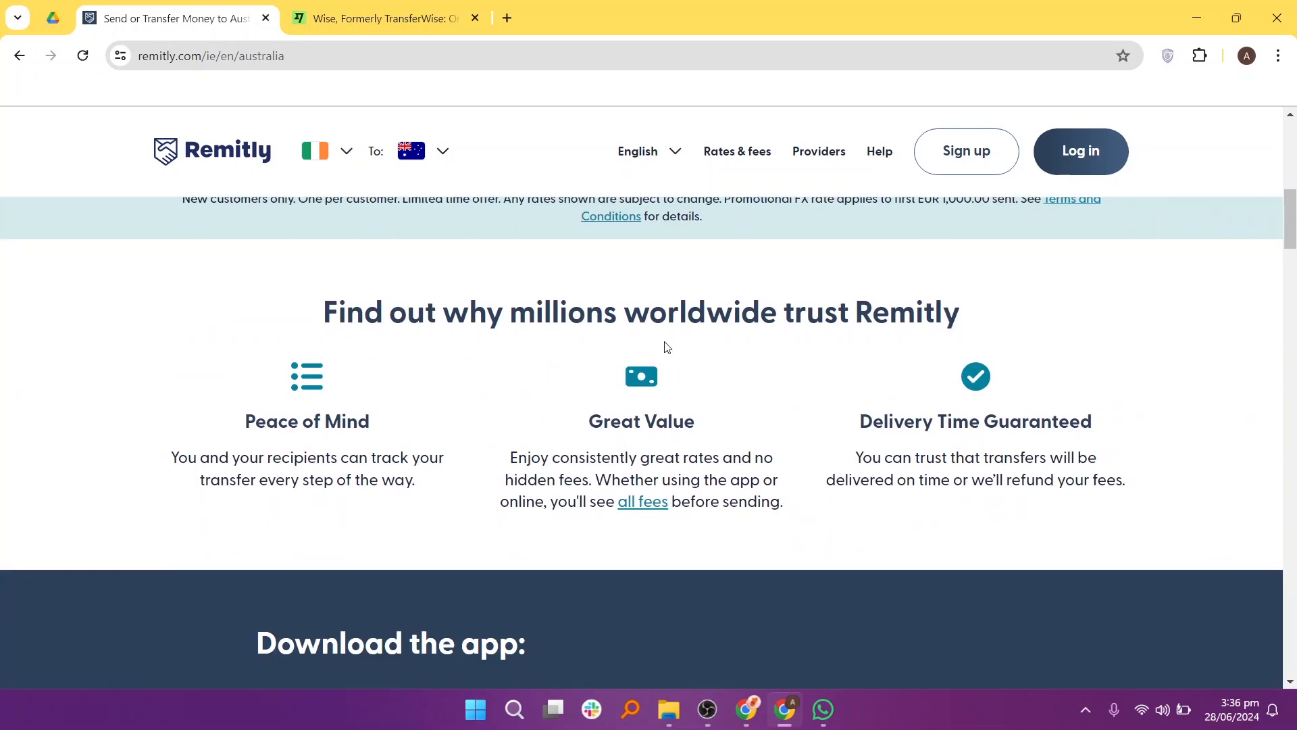
pyautogui.moveTo(731, 340)
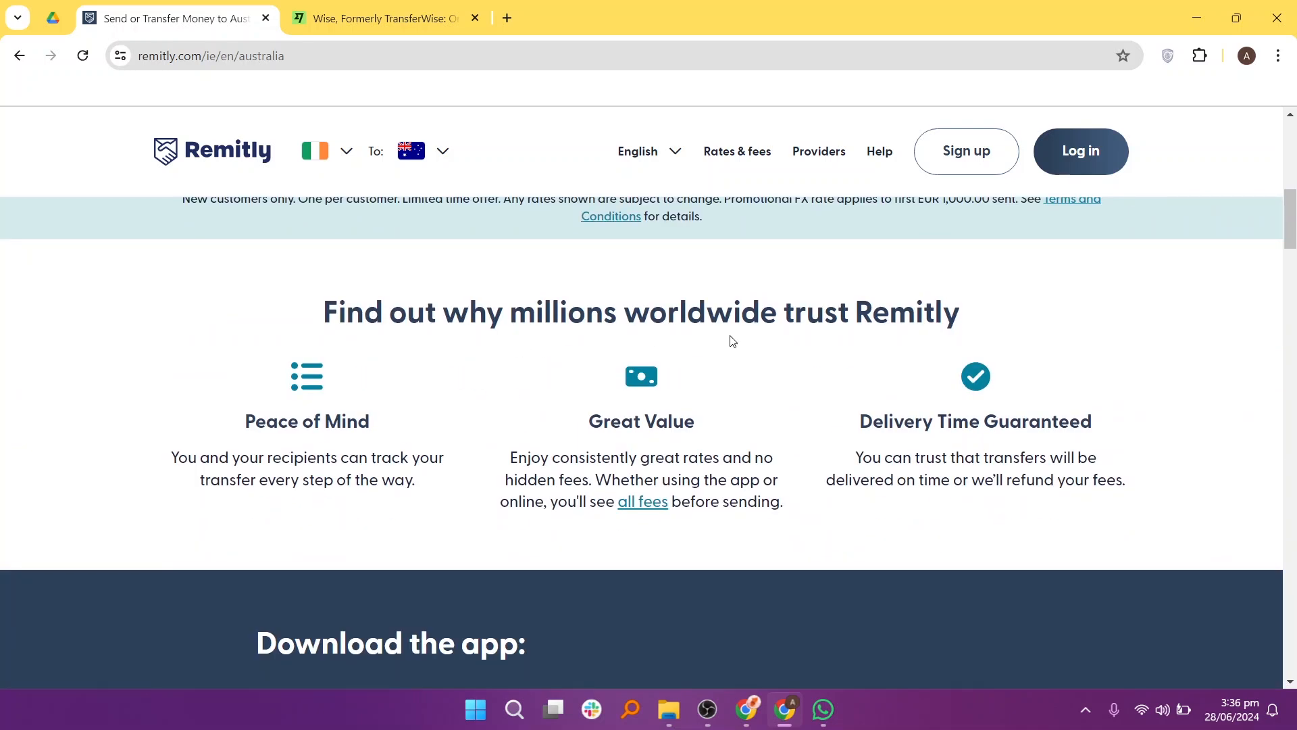
pyautogui.moveTo(364, 502)
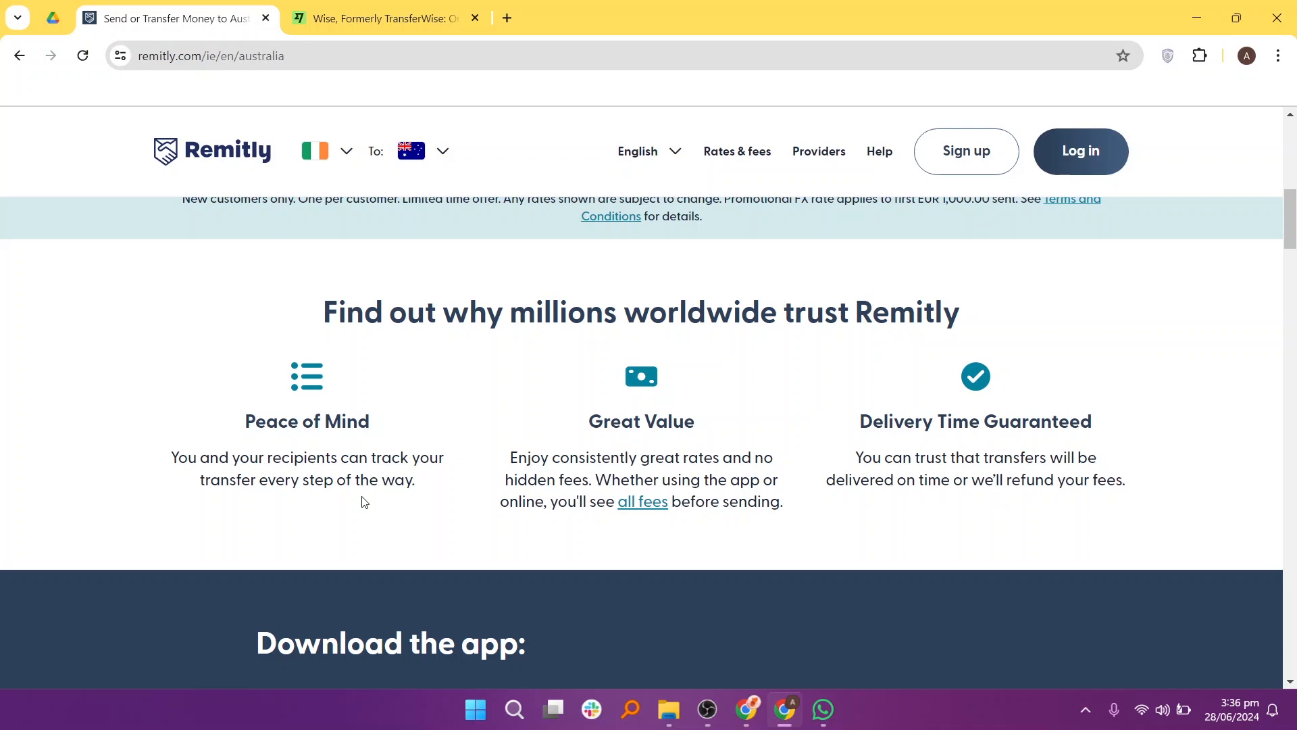
pyautogui.moveTo(641, 502)
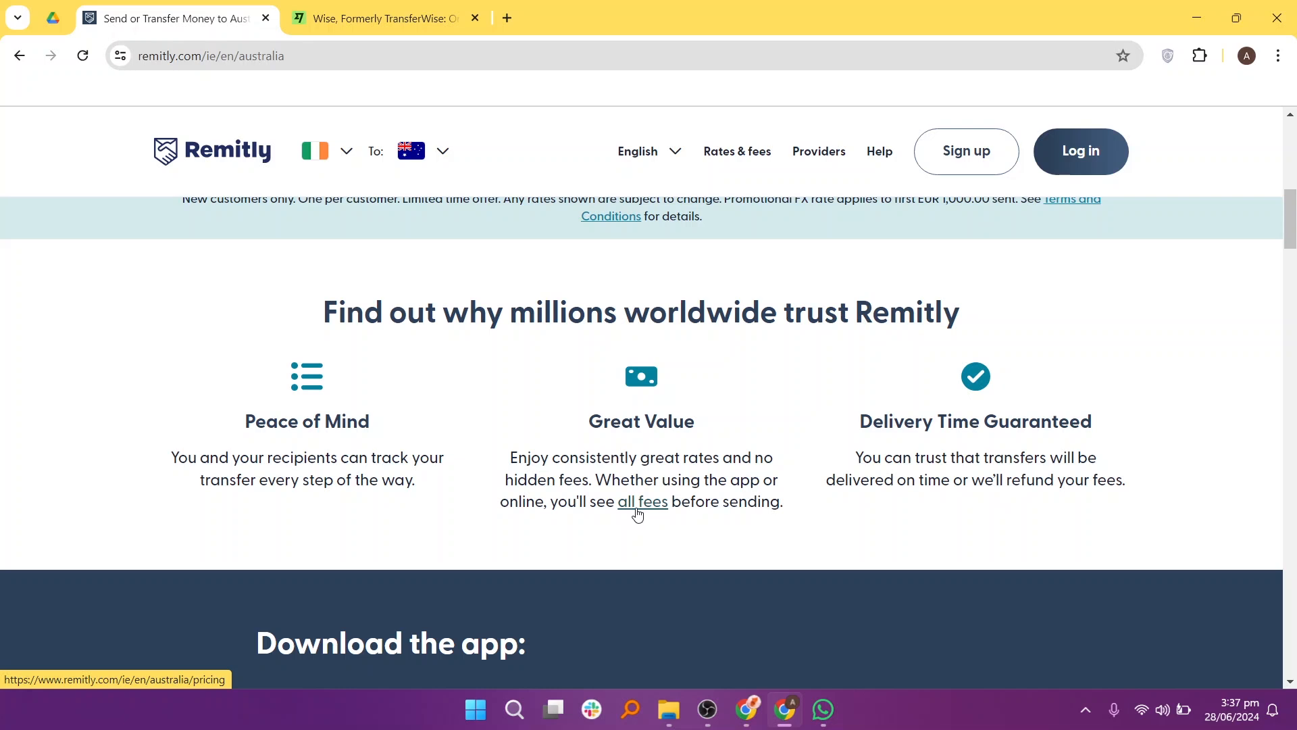
pyautogui.moveTo(955, 453)
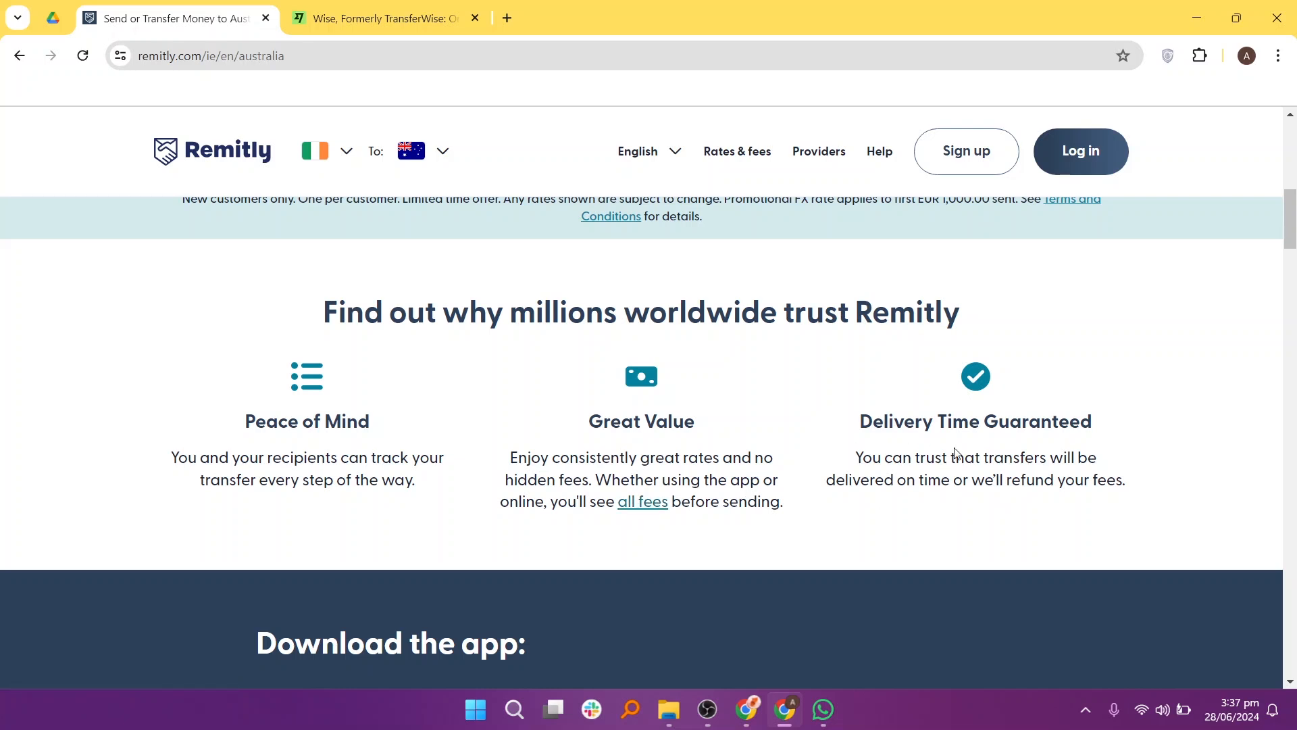
pyautogui.scroll(-3)
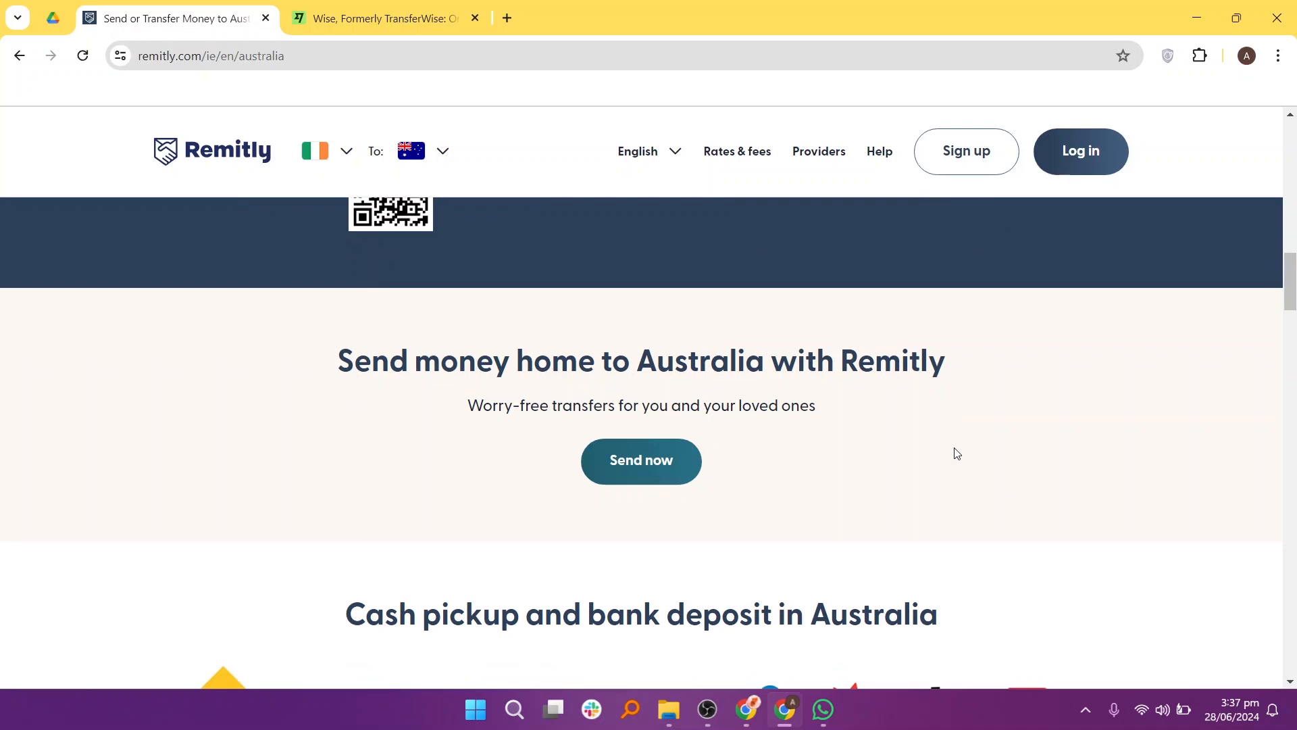
pyautogui.scroll(-3)
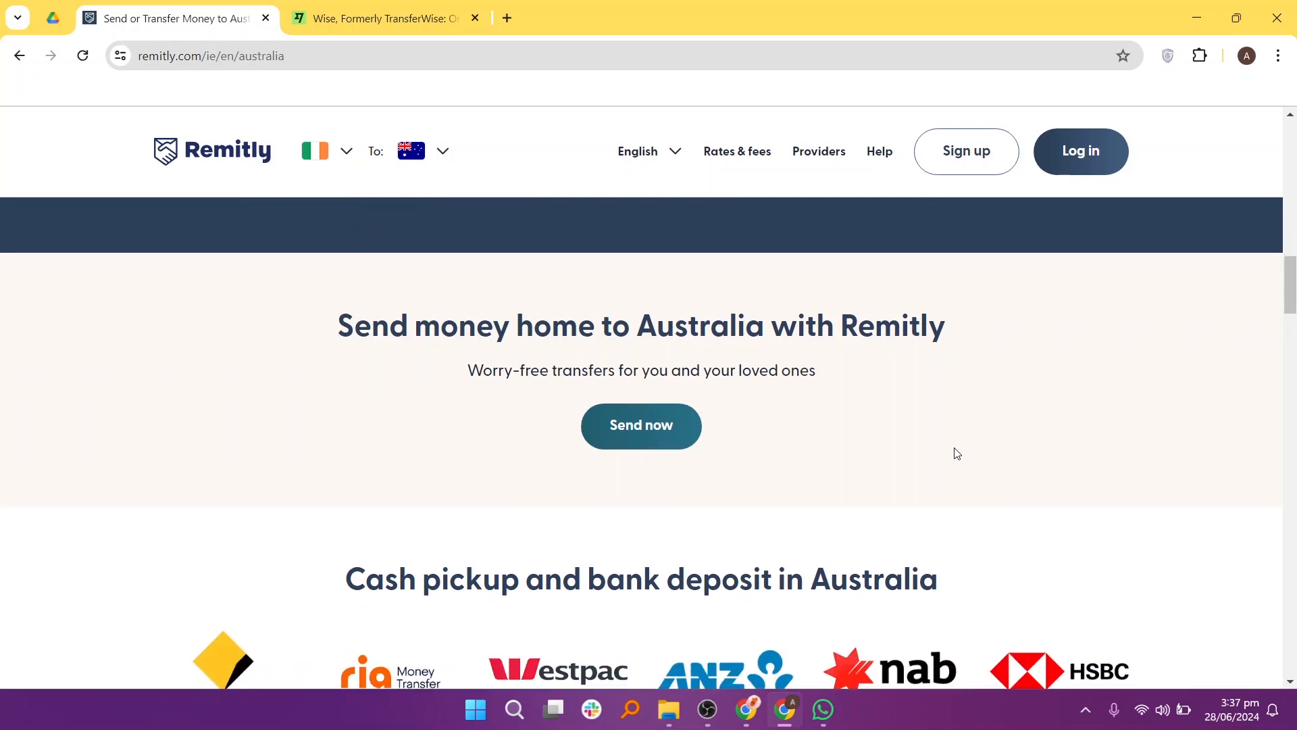
pyautogui.scroll(-3)
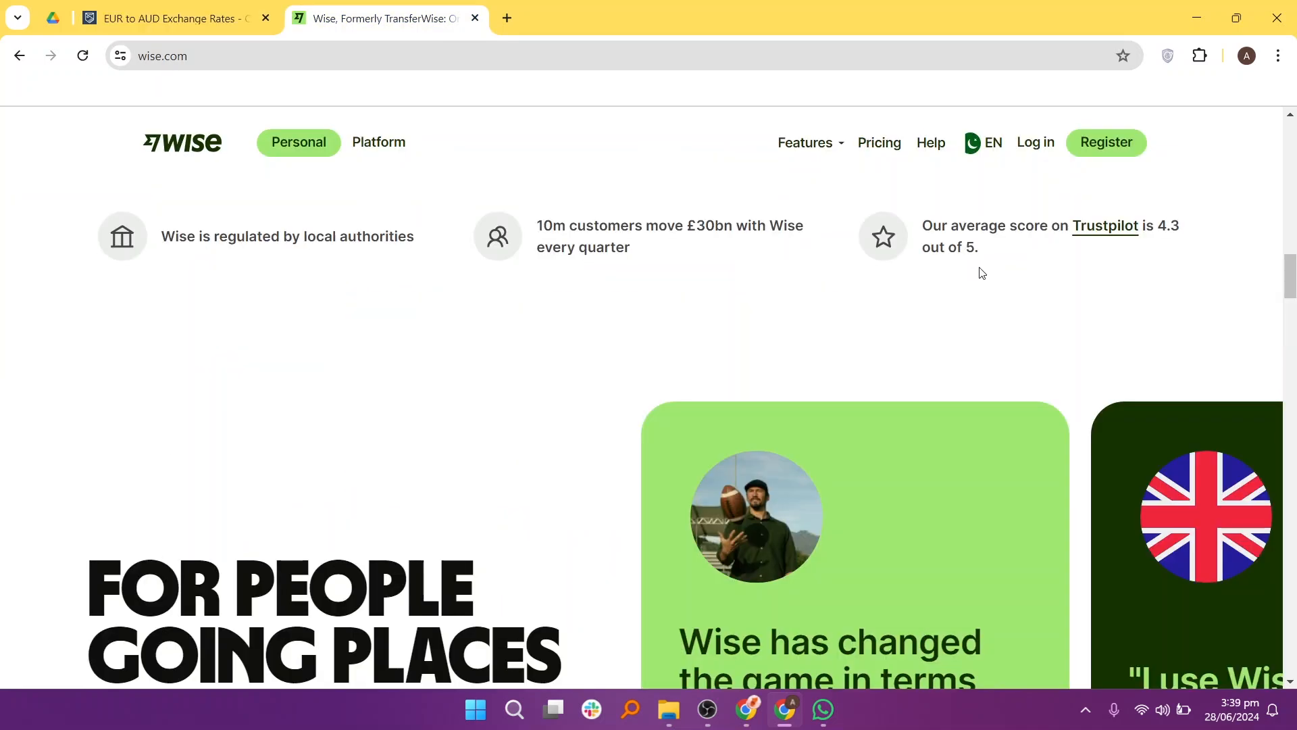
pyautogui.moveTo(759, 357)
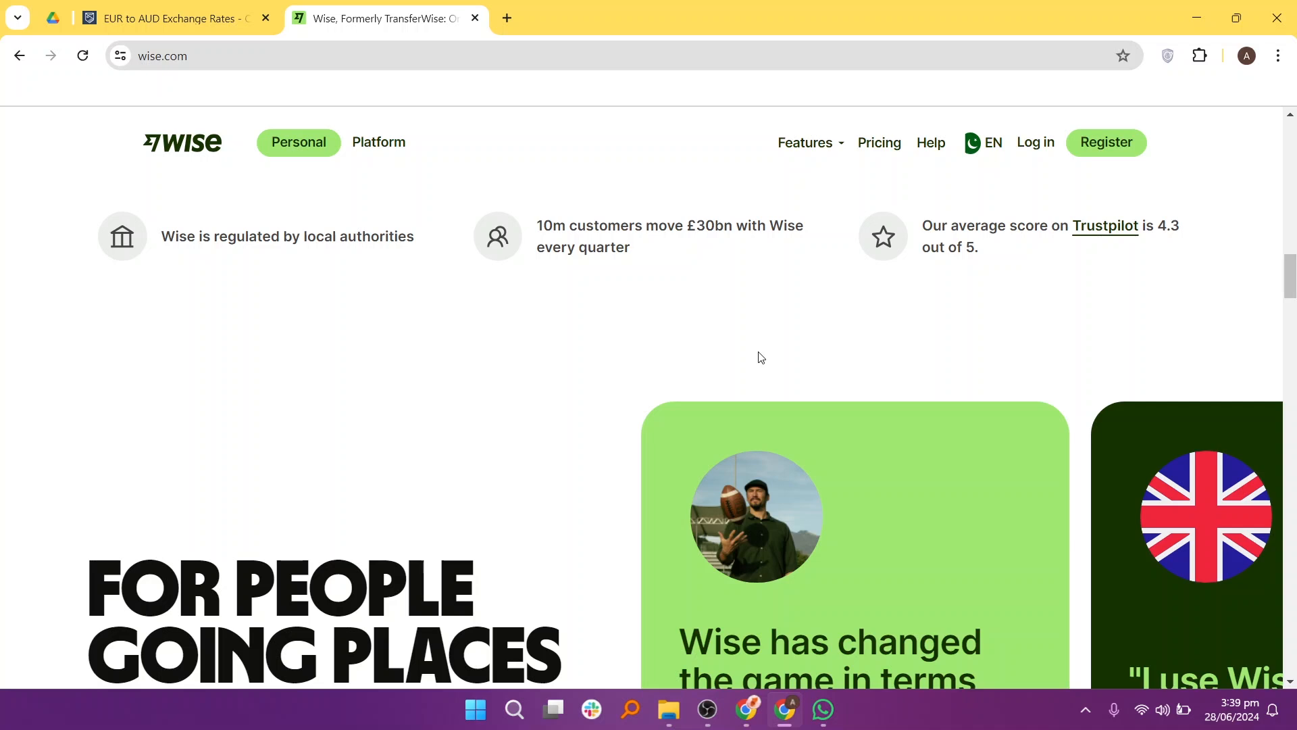
# Step: Scroll the Wise homepage to its security protections, such as fraud teams and two-factor authentication
pyautogui.scroll(-3)
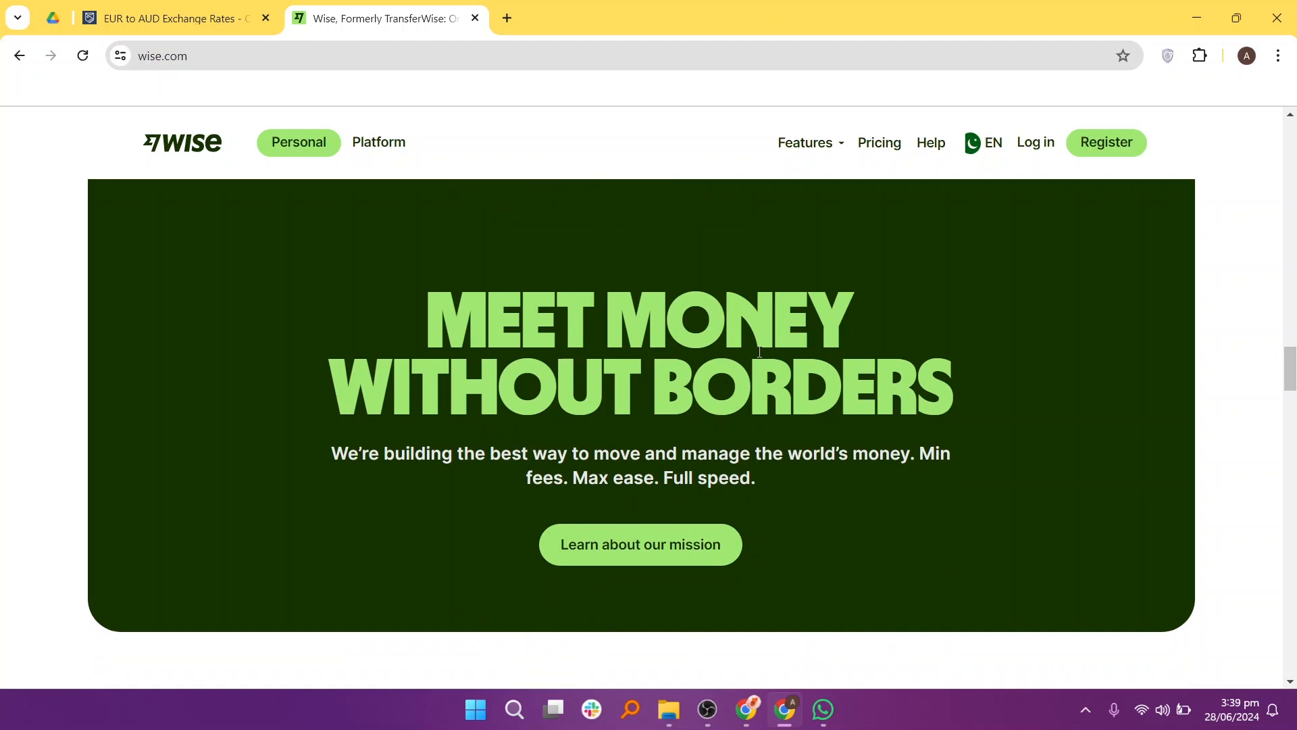
pyautogui.scroll(-3)
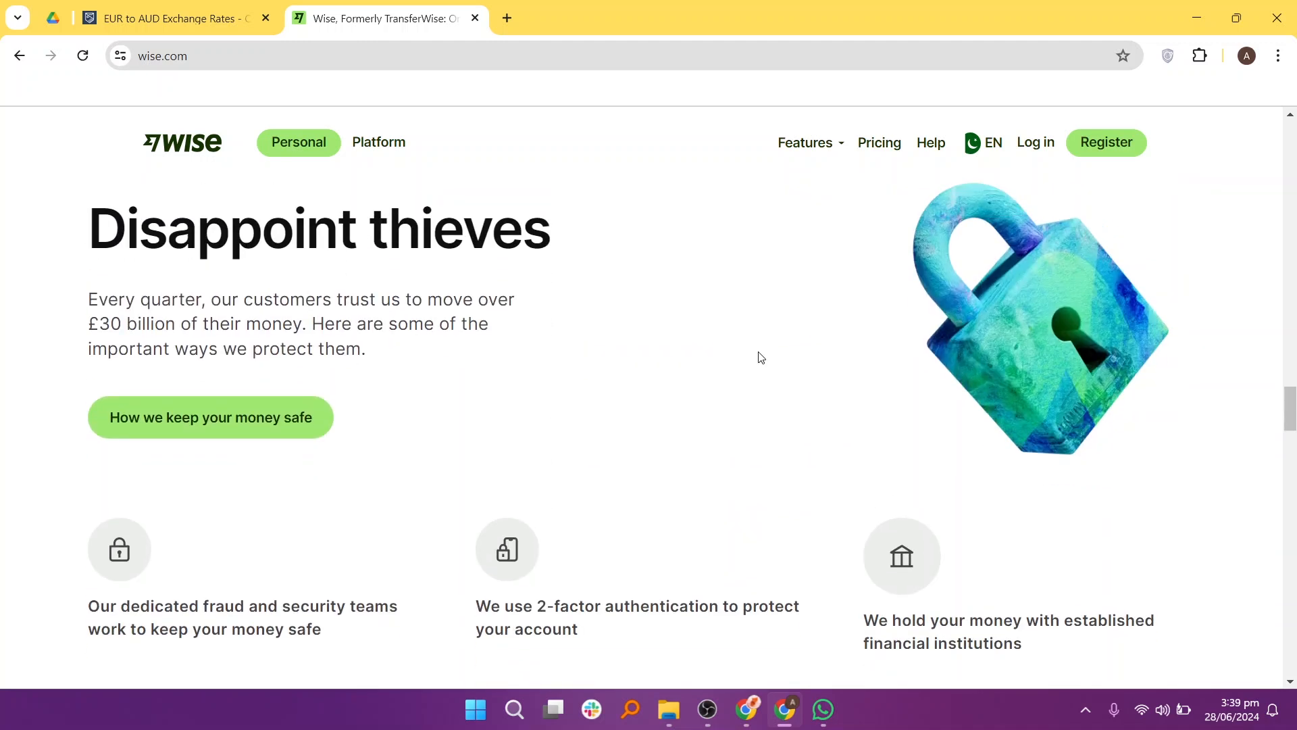
pyautogui.scroll(-3)
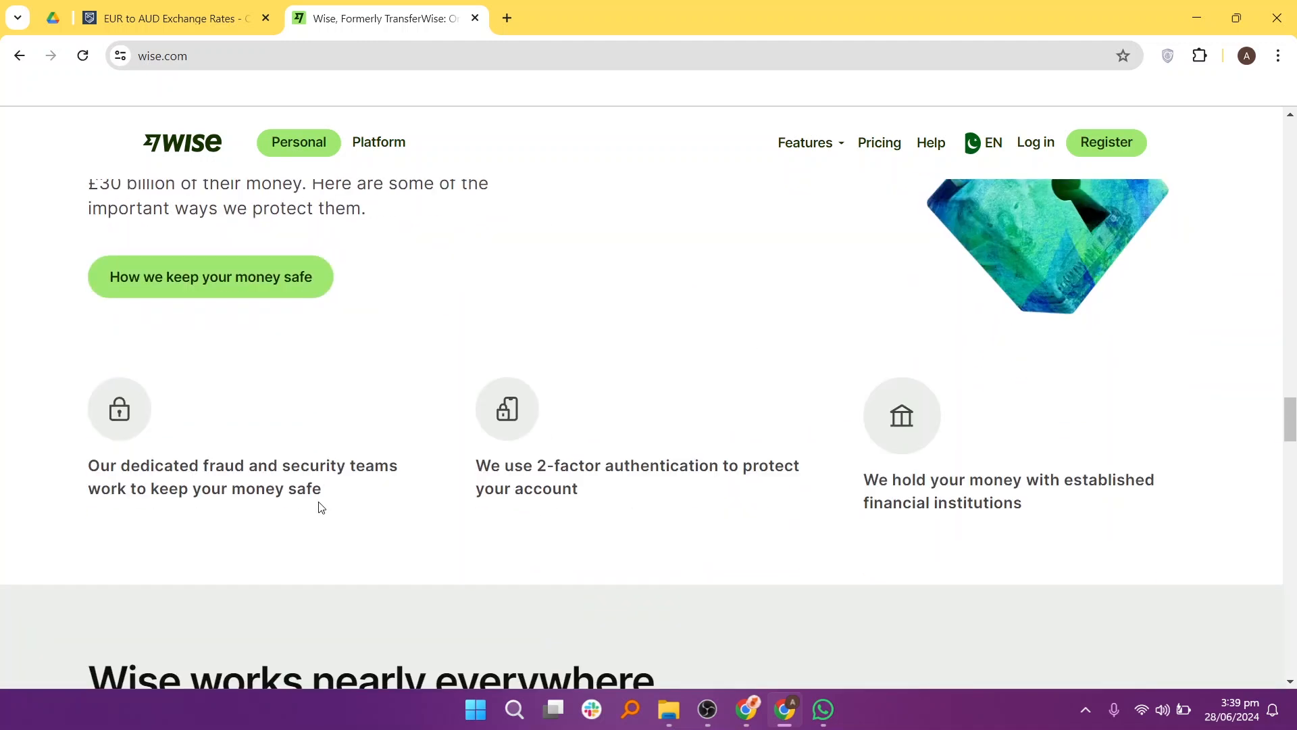
pyautogui.moveTo(552, 537)
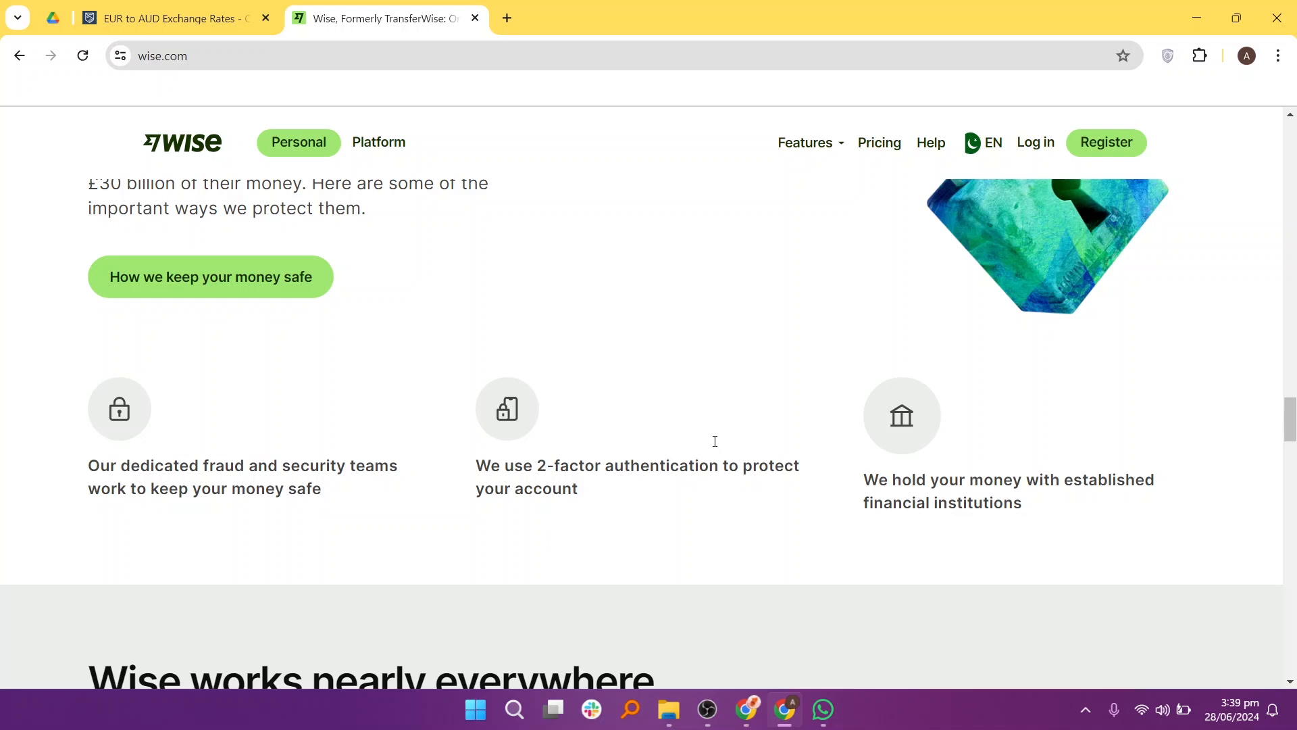
pyautogui.scroll(-3)
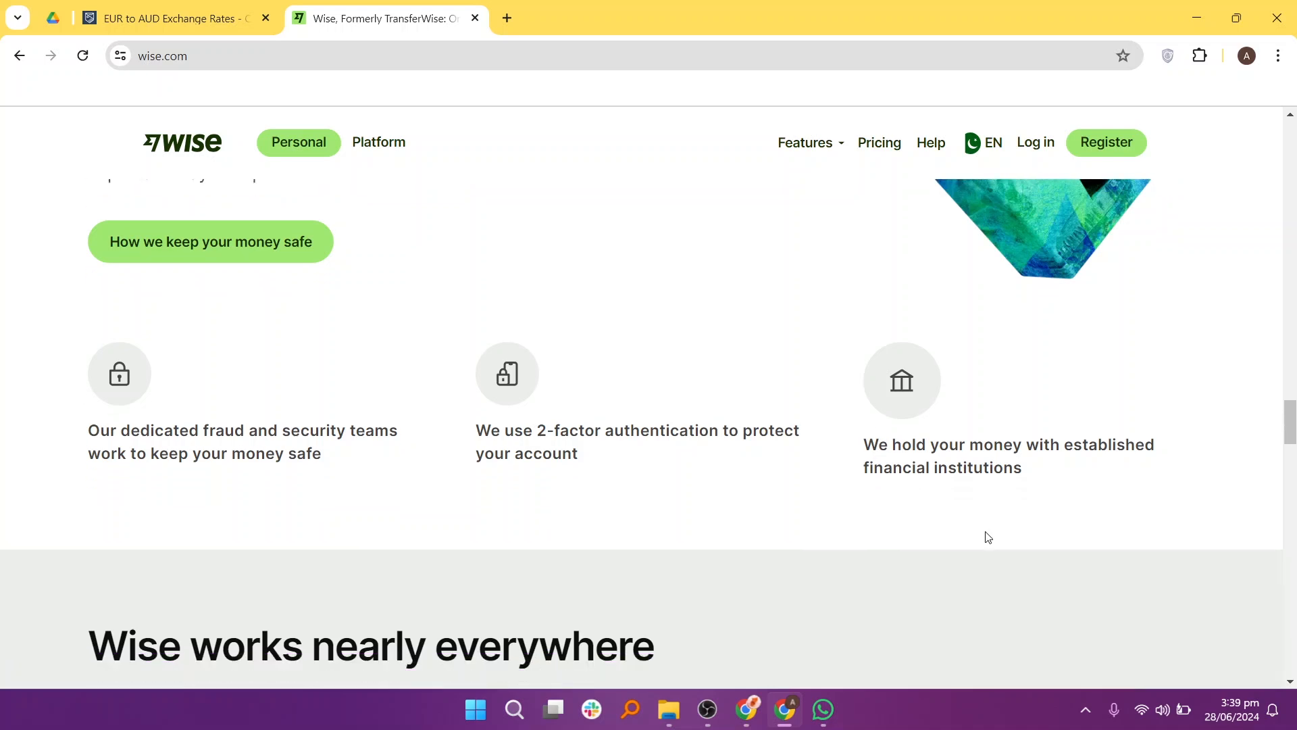
# Step: Scroll through Wise's supported-country list, then back up to 'Save when you send worldwide'
pyautogui.scroll(-3)
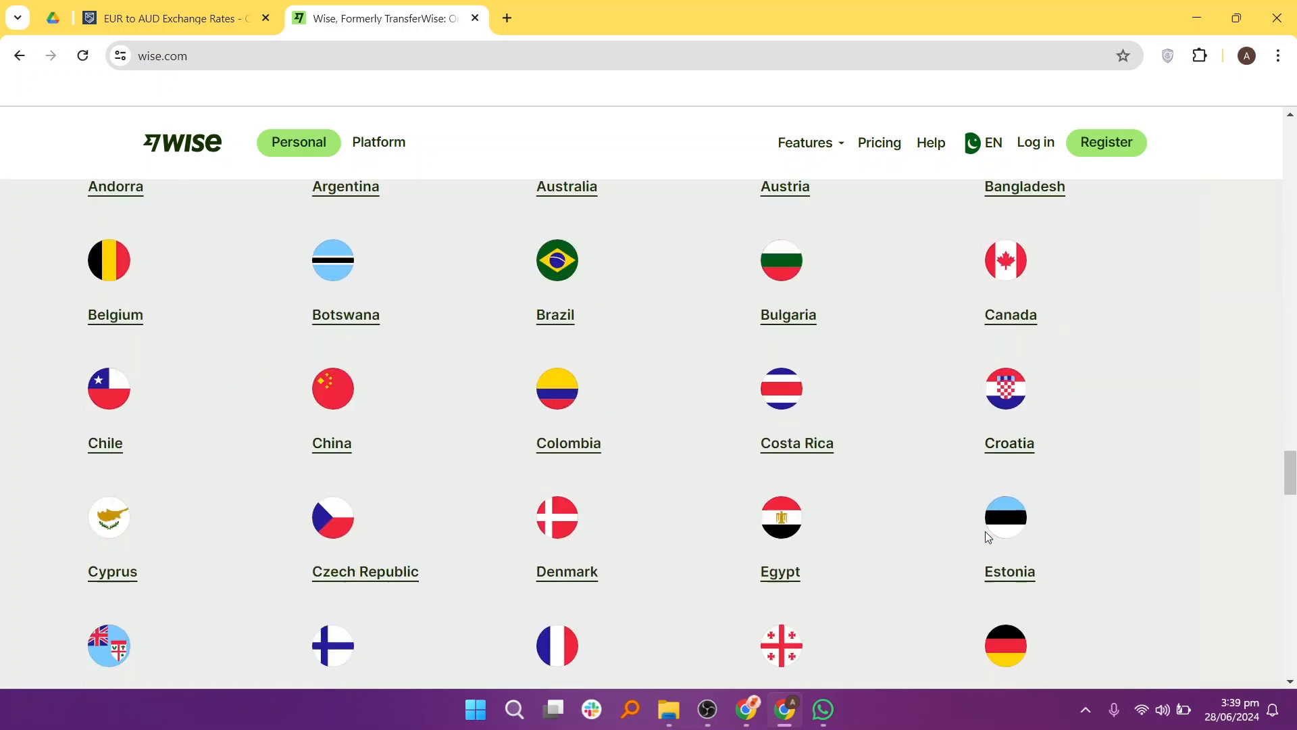
pyautogui.scroll(-3)
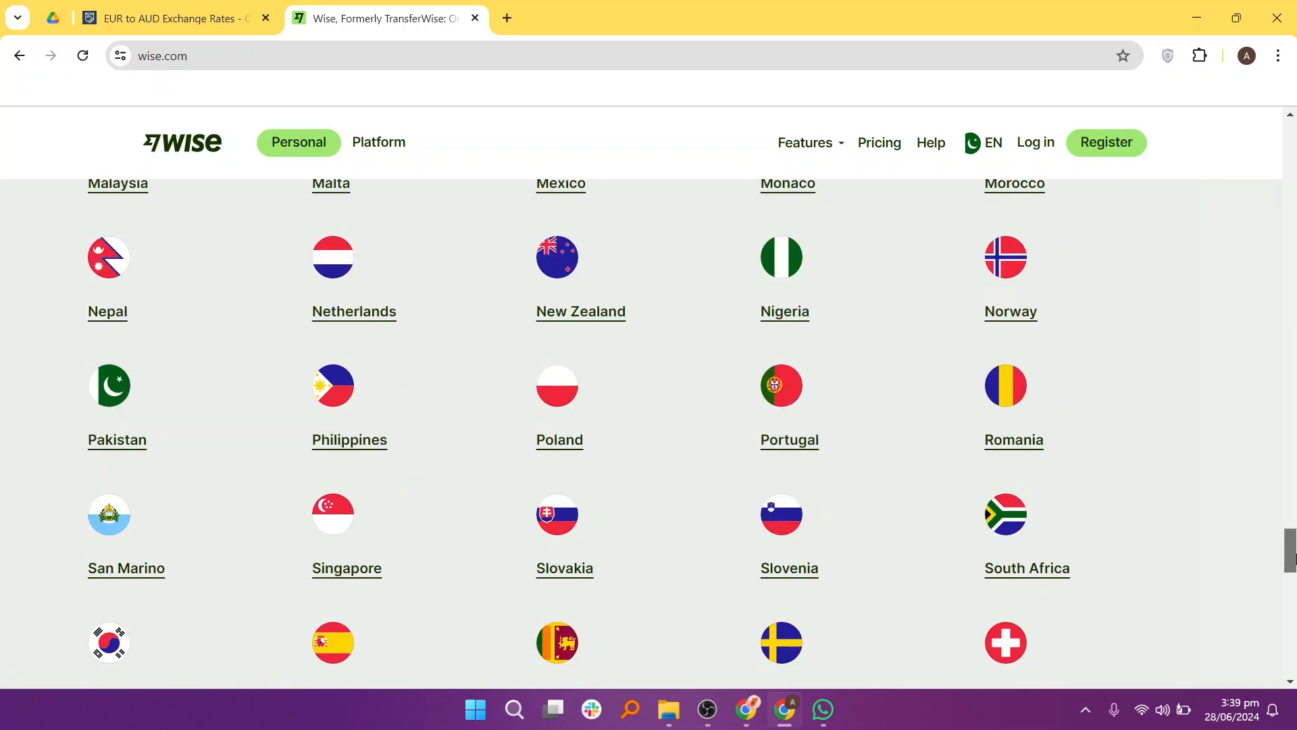
pyautogui.scroll(3)
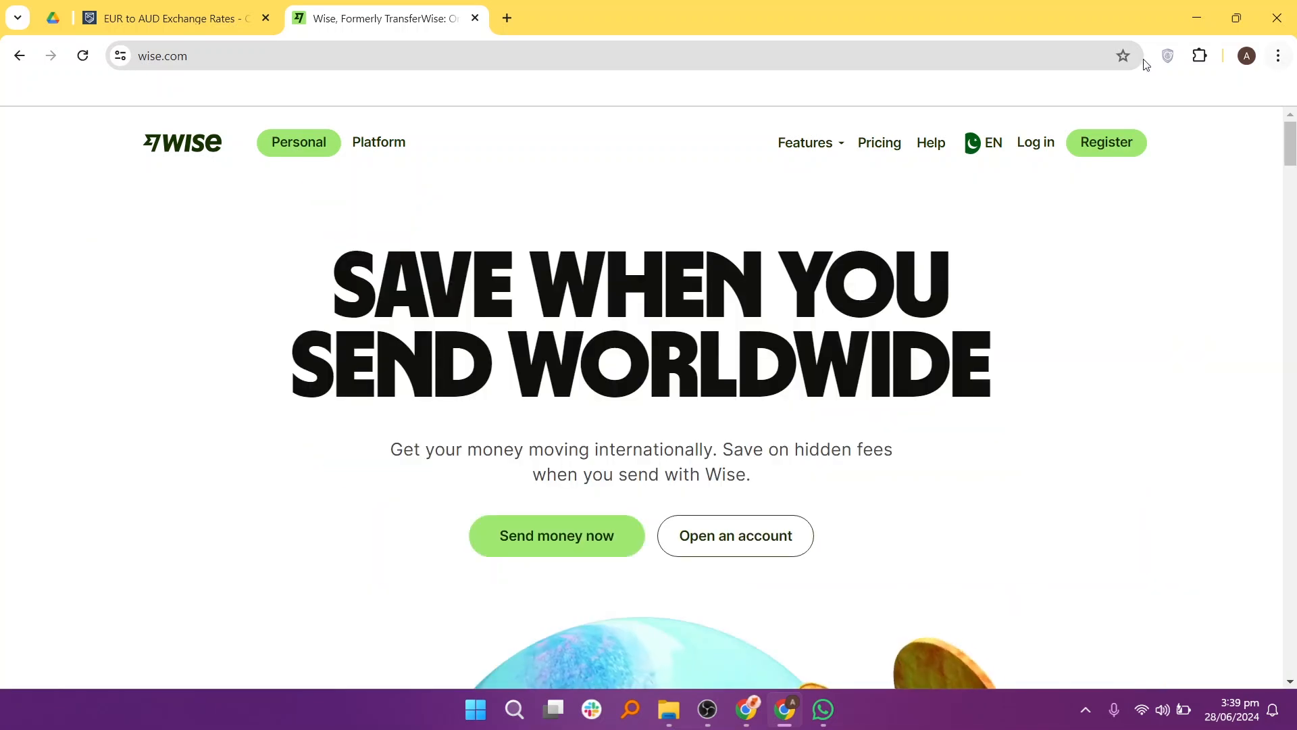
pyautogui.moveTo(879, 143)
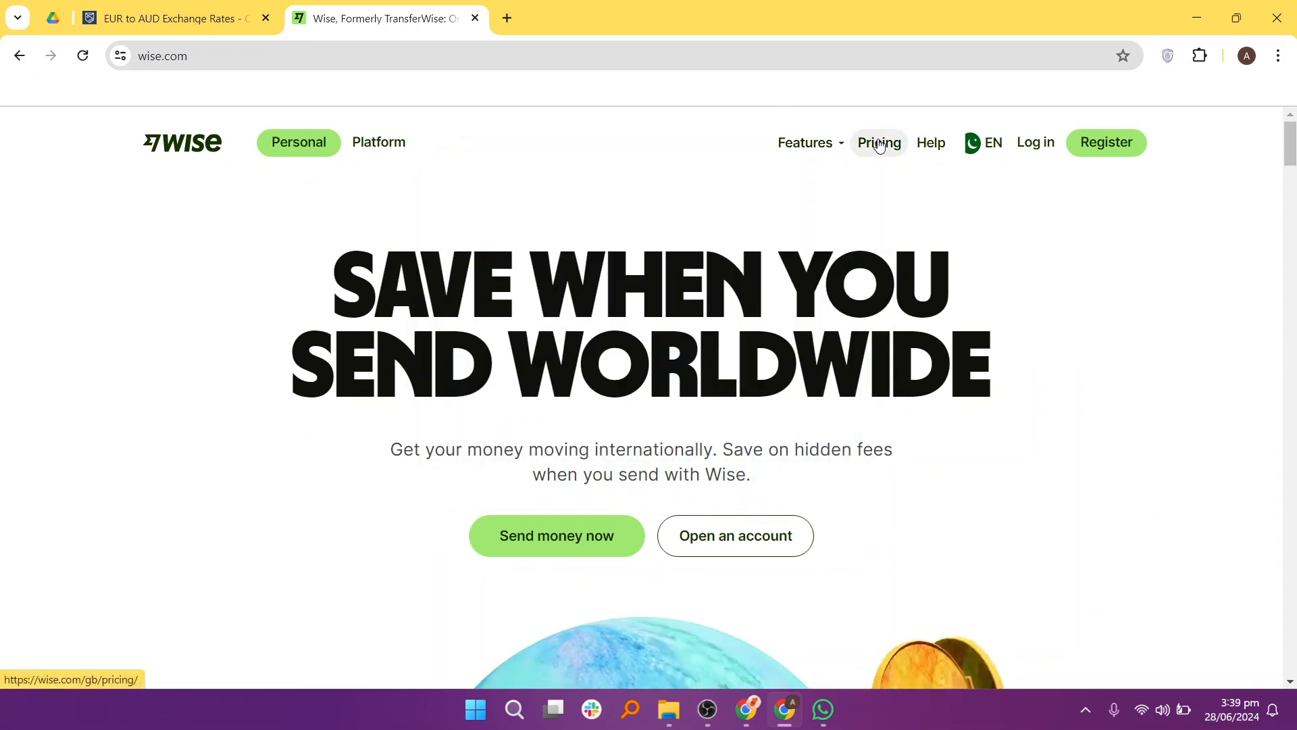
# Step: Open Wise's Pricing page and scroll to the fees, including sending from 0.33%
pyautogui.click(878, 143)
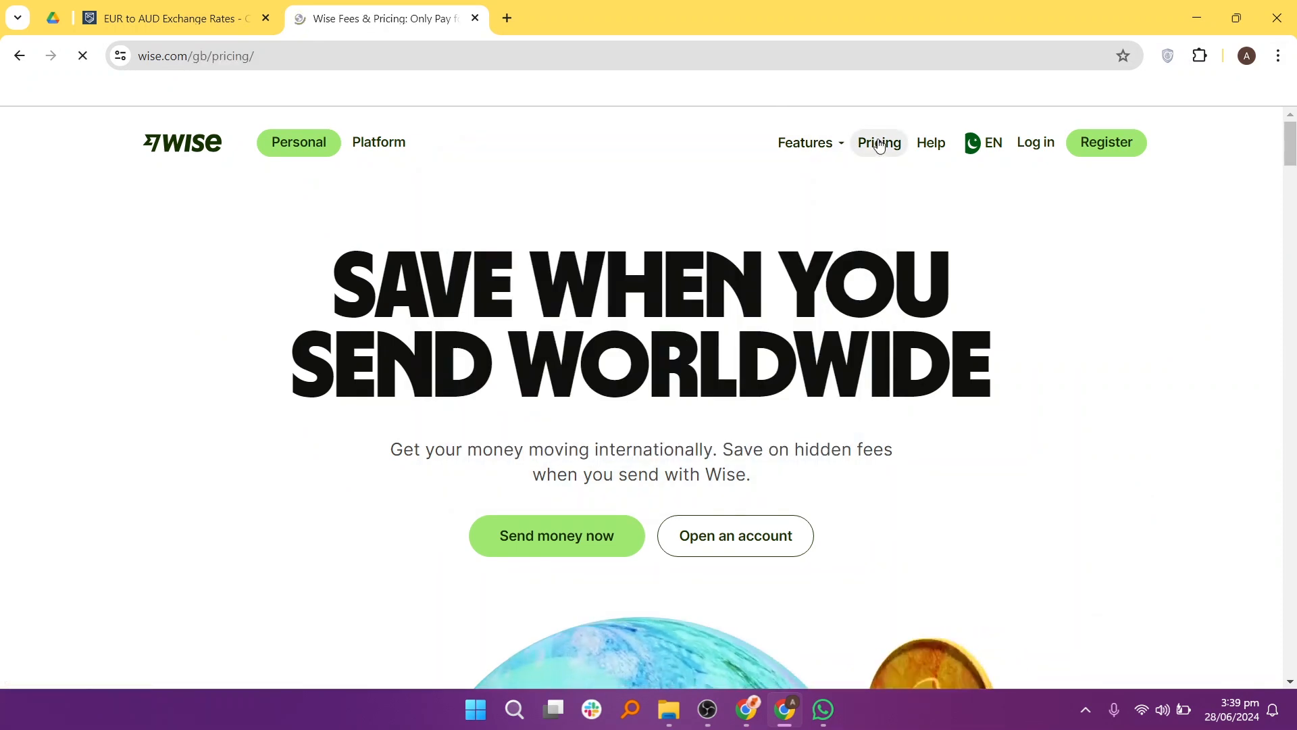
pyautogui.click(878, 142)
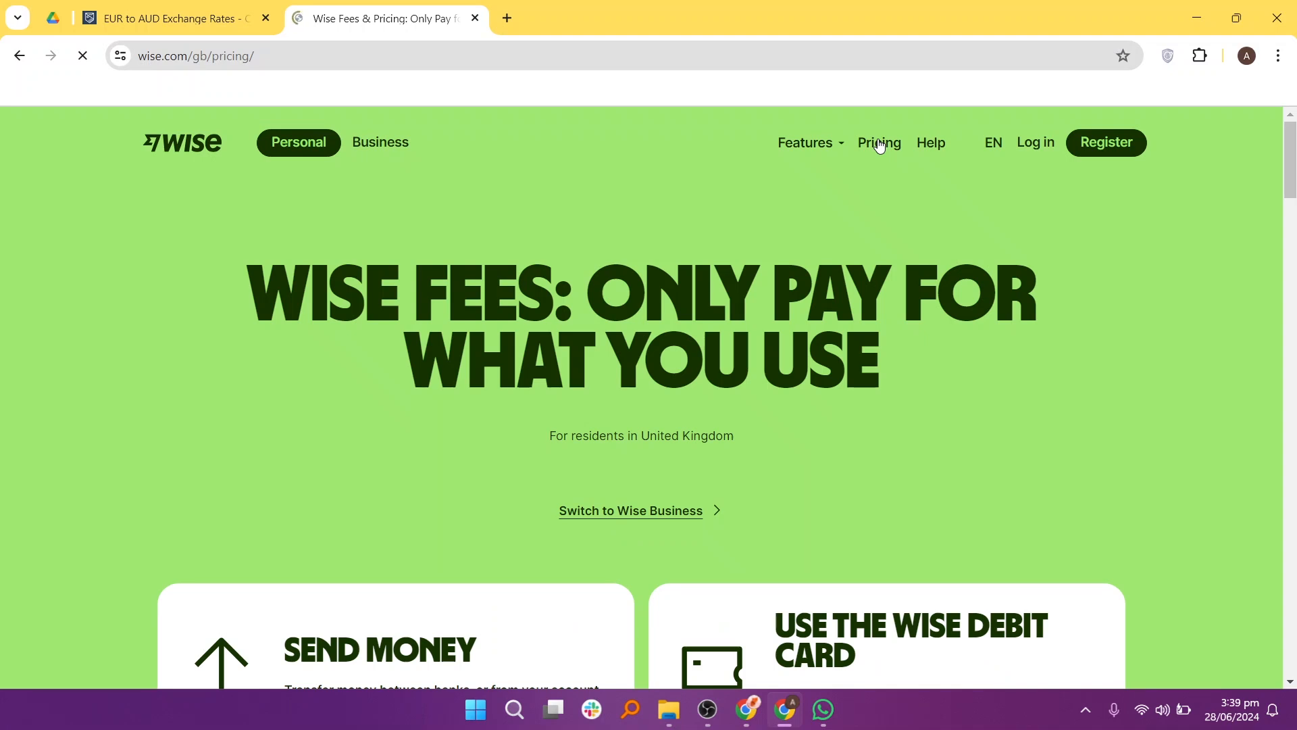
pyautogui.scroll(-3)
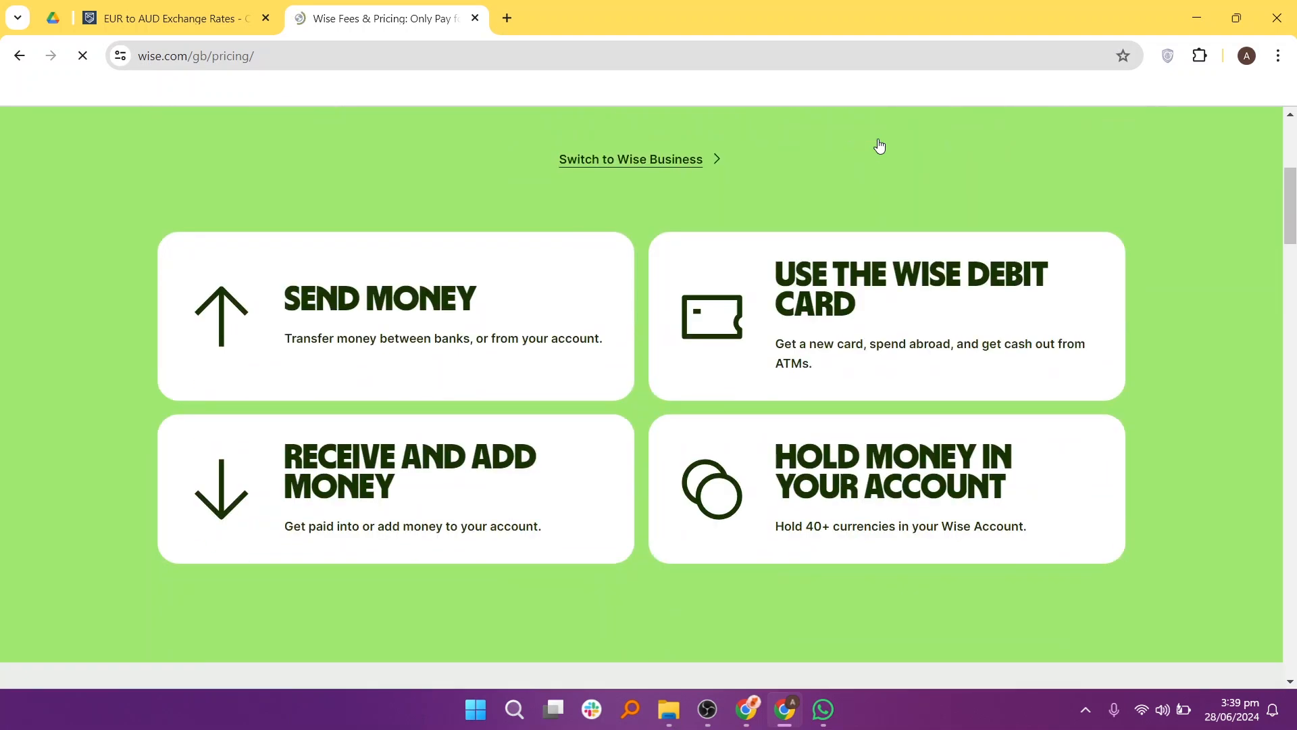
pyautogui.scroll(-3)
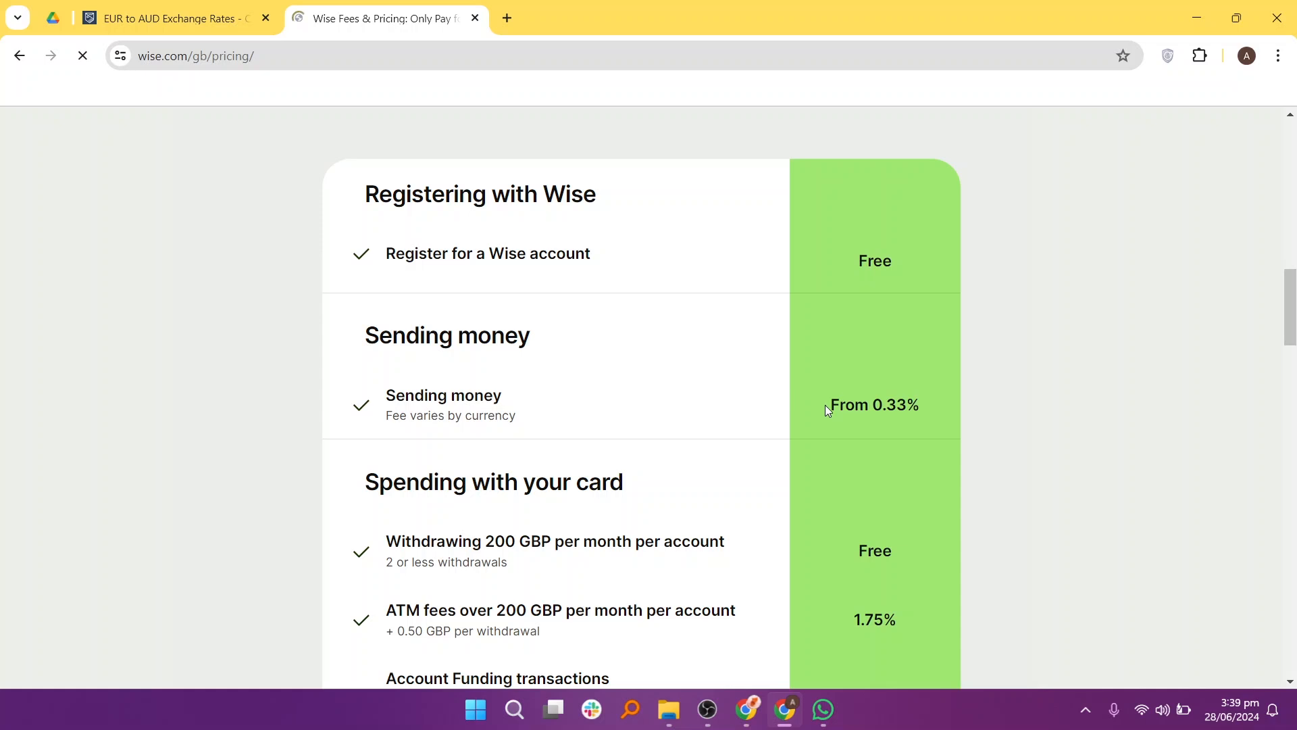
# Step: Scroll the pricing table past card and 40+ currency holding fees to the receiving-money fees
pyautogui.scroll(-3)
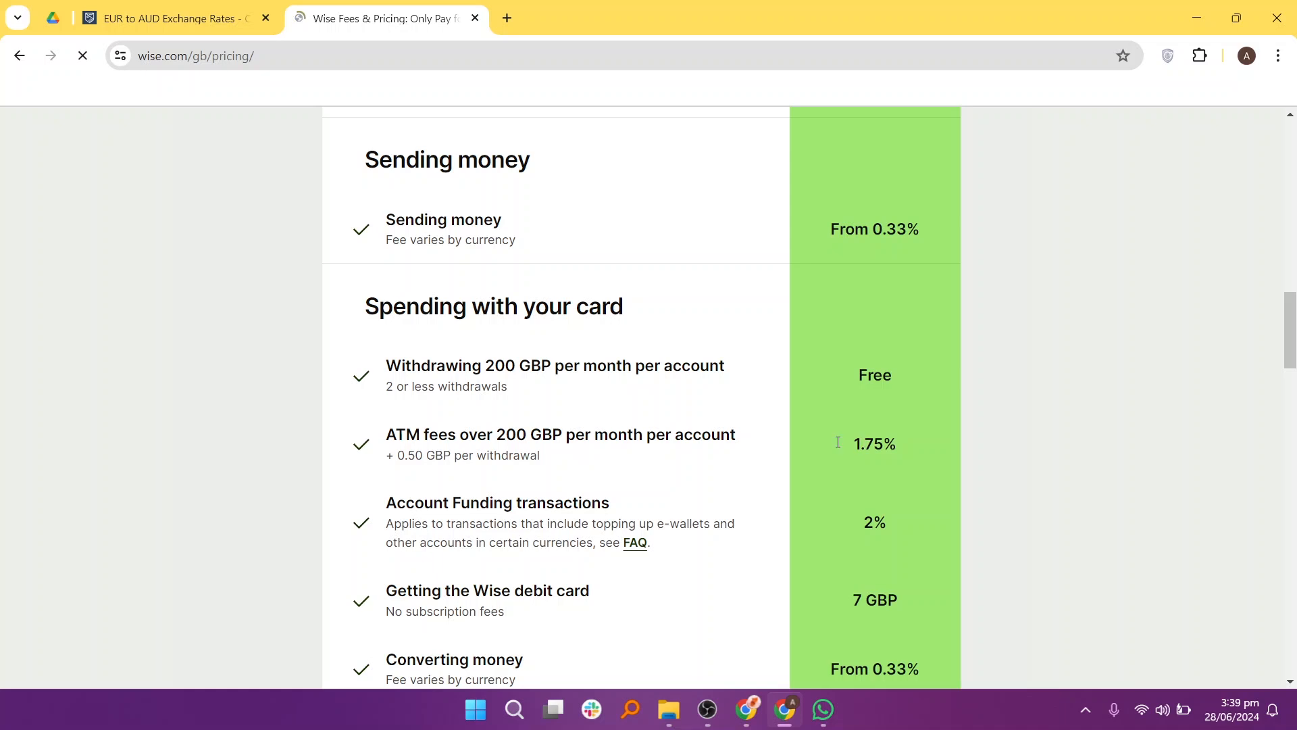
pyautogui.scroll(-3)
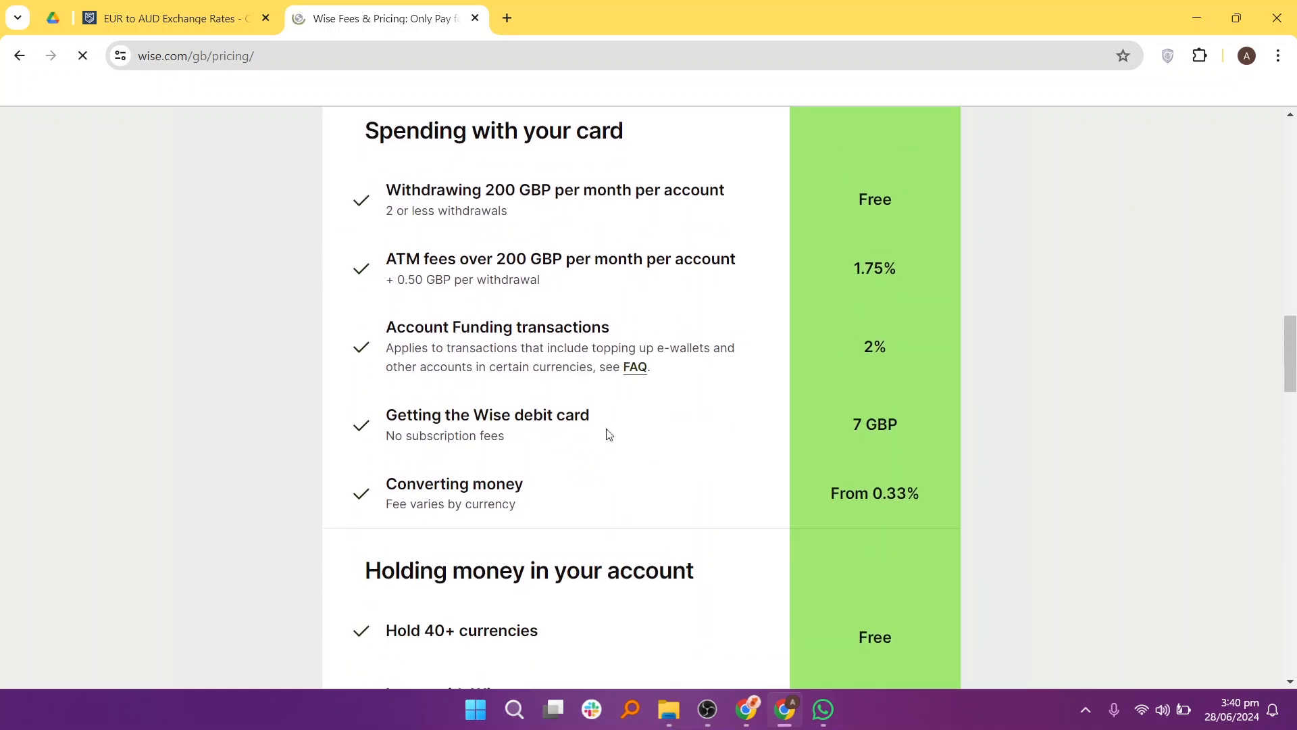
pyautogui.scroll(-3)
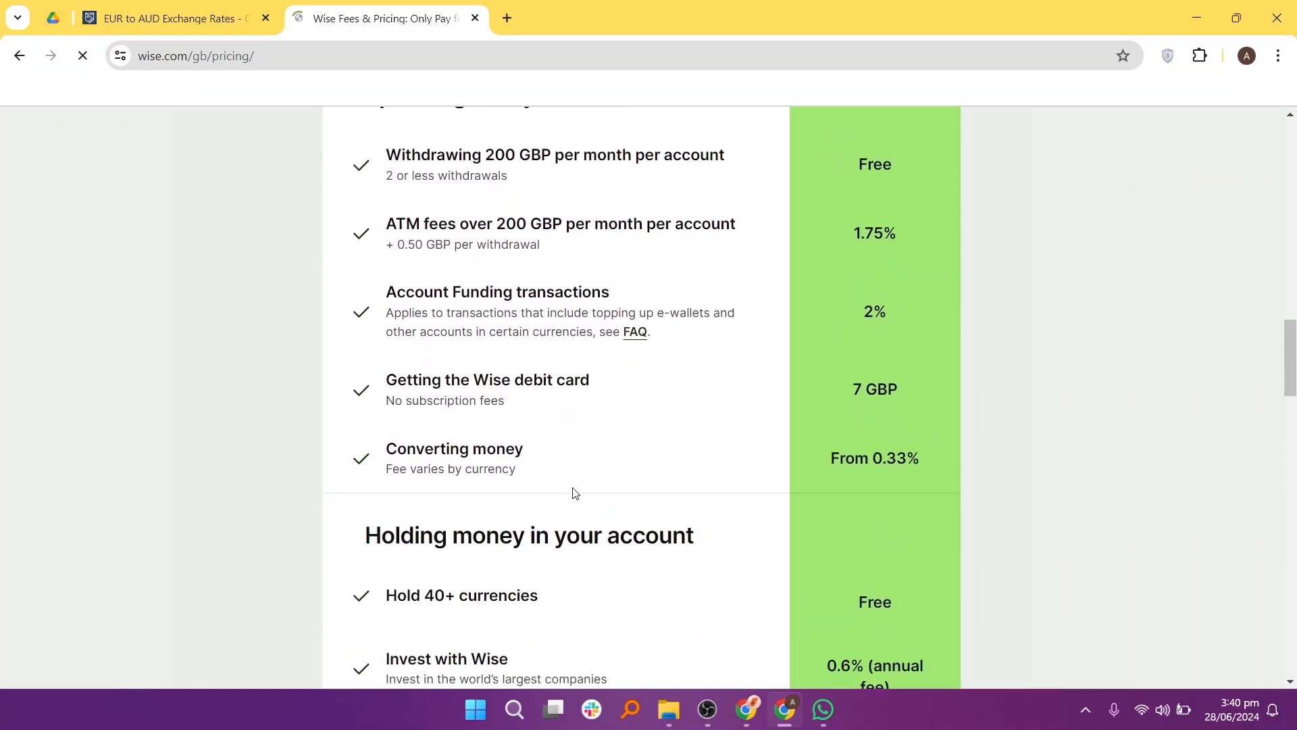
pyautogui.scroll(-3)
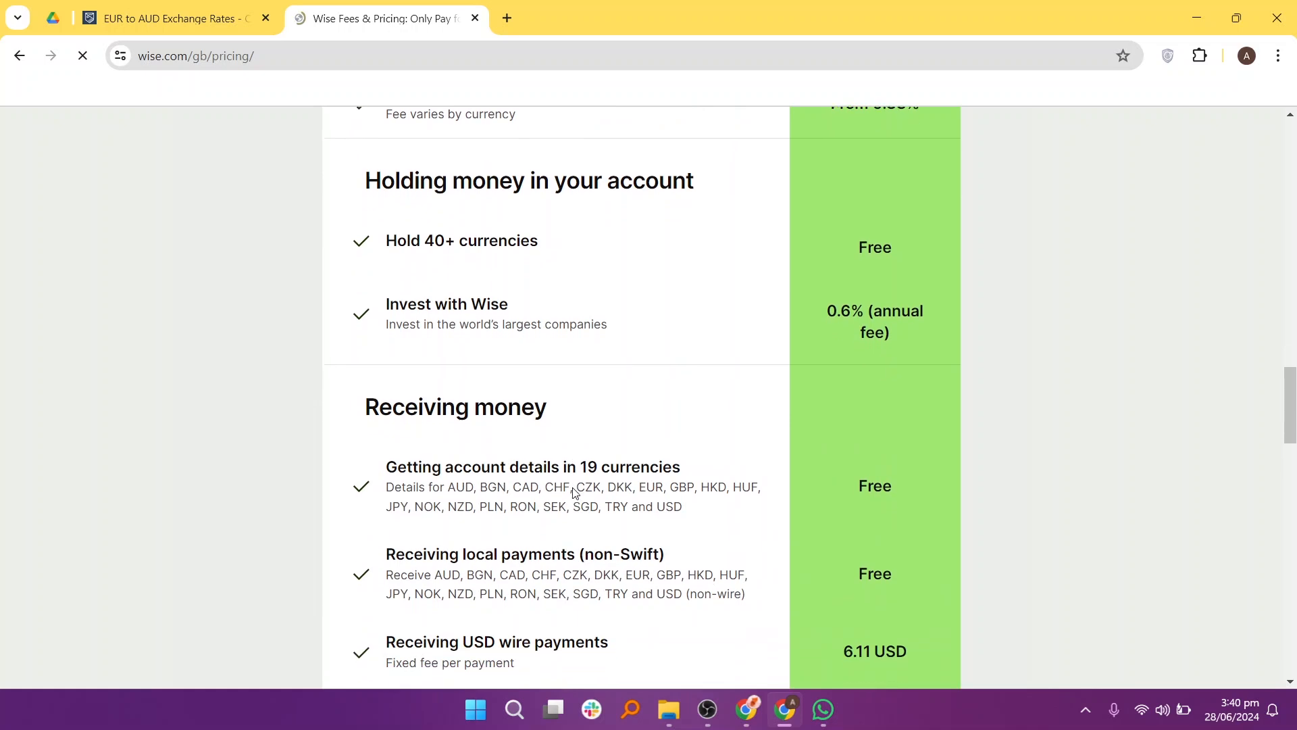
pyautogui.scroll(-3)
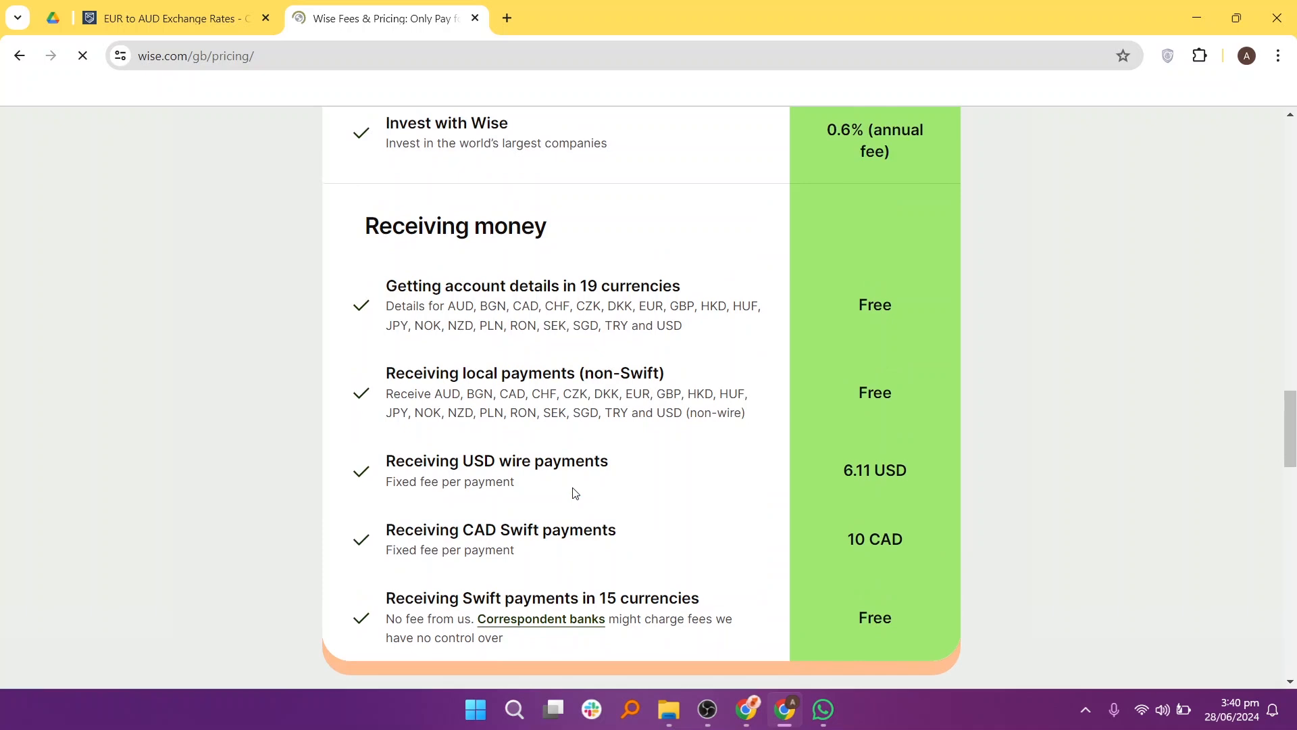
pyautogui.scroll(-3)
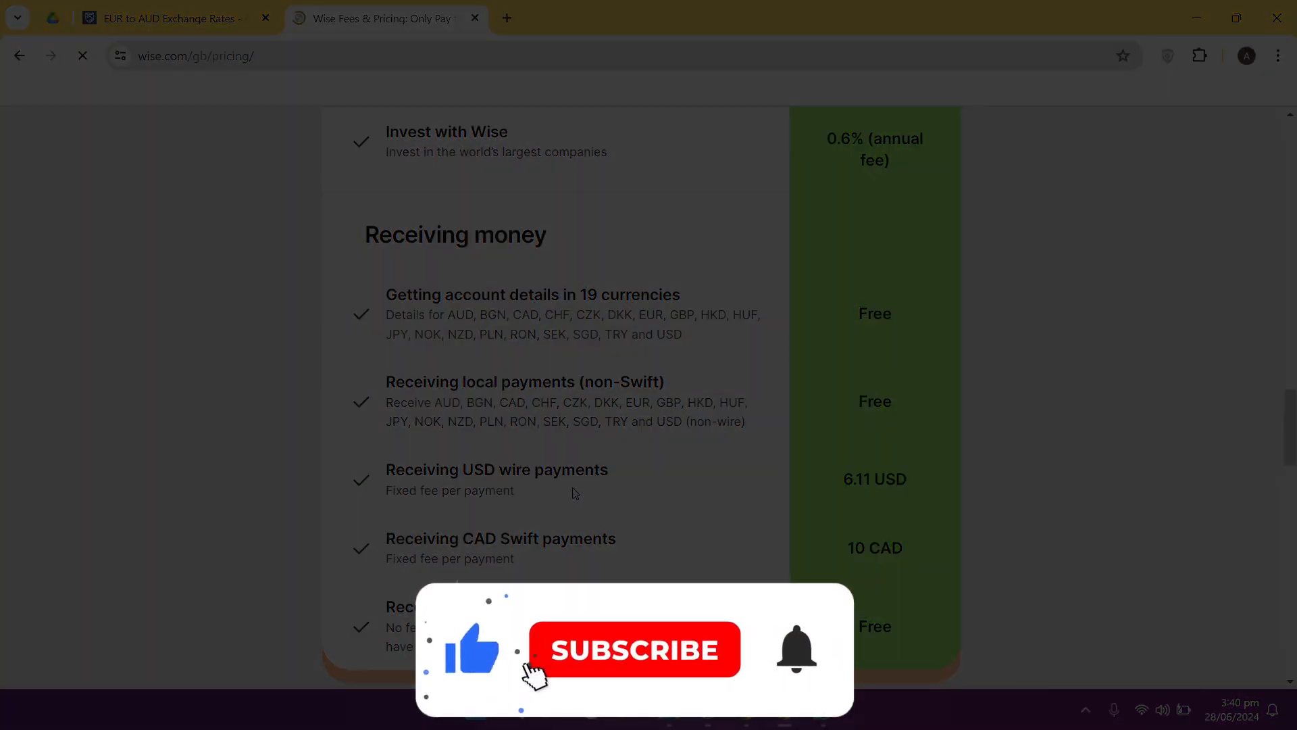
pyautogui.click(634, 649)
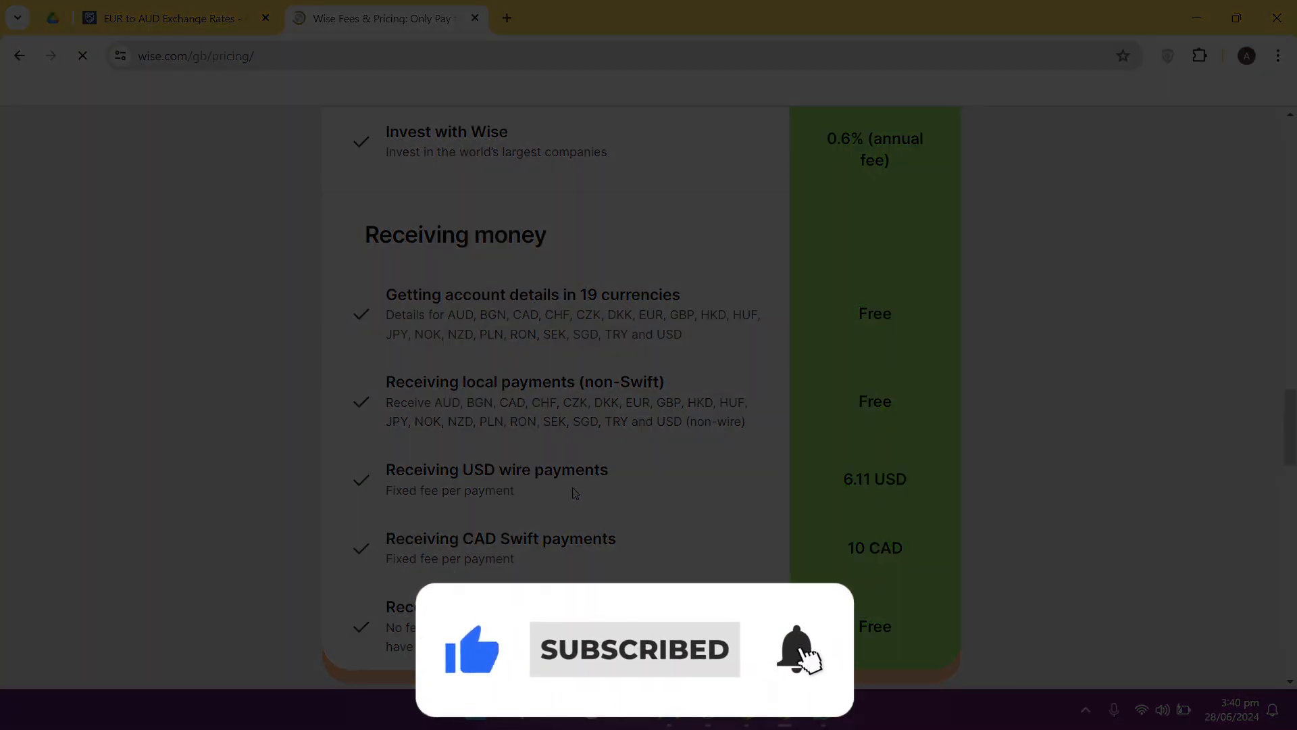